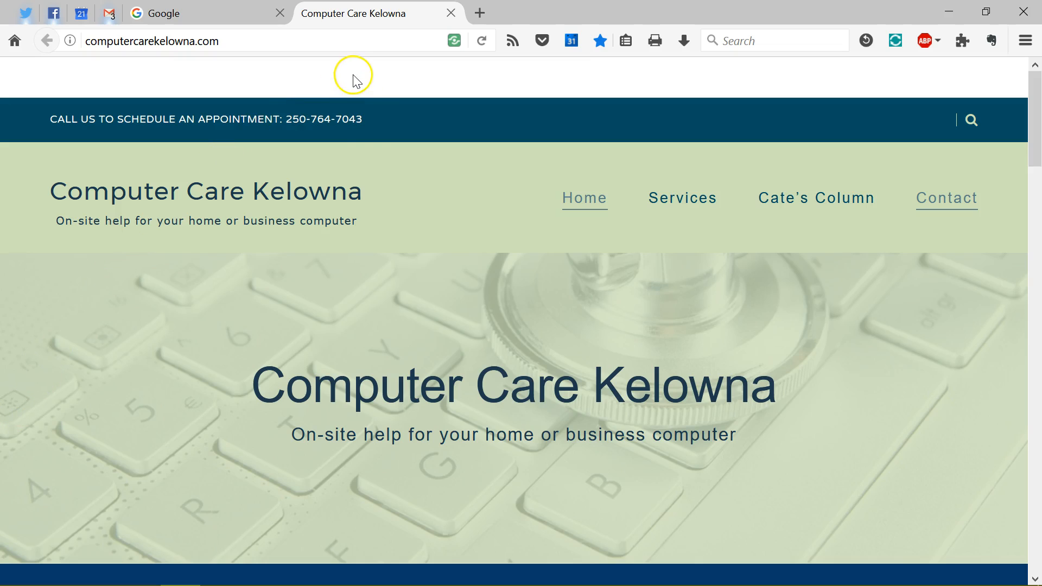
pyautogui.moveTo(472, 457)
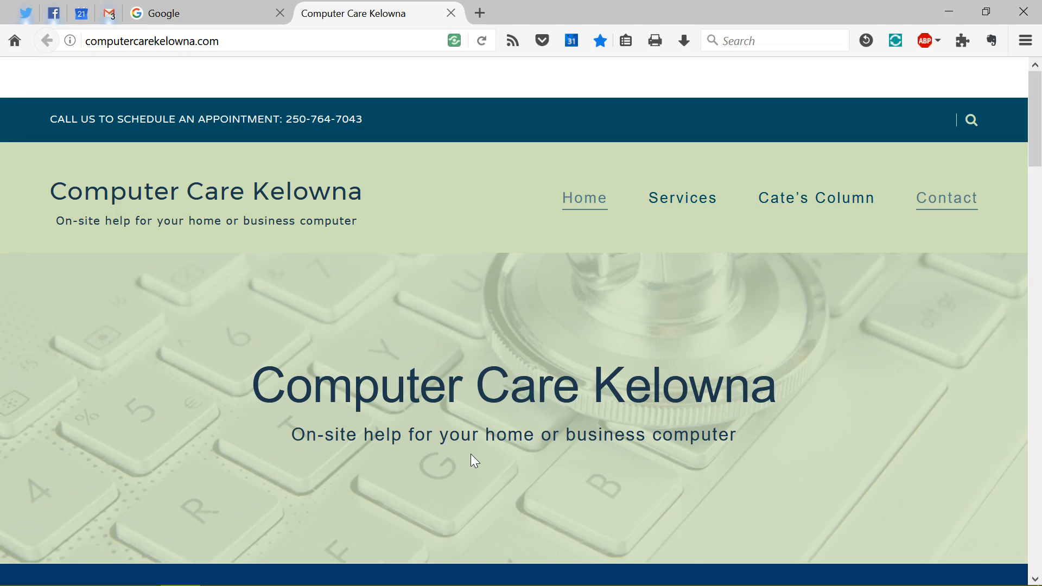
pyautogui.moveTo(1009, 12)
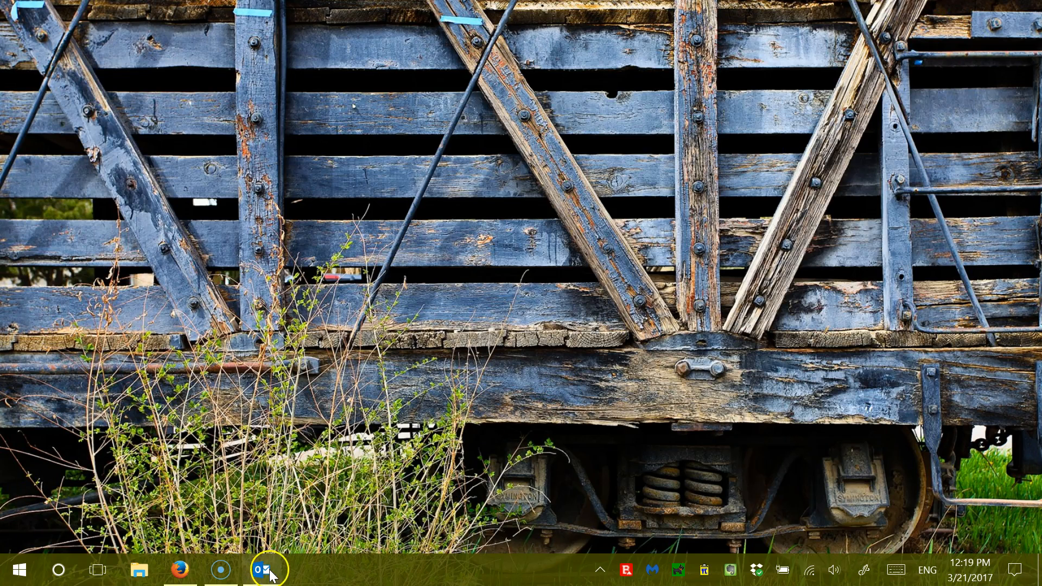
# Launch Outlook from the taskbar and land on the empty Inbox.
pyautogui.click(268, 570)
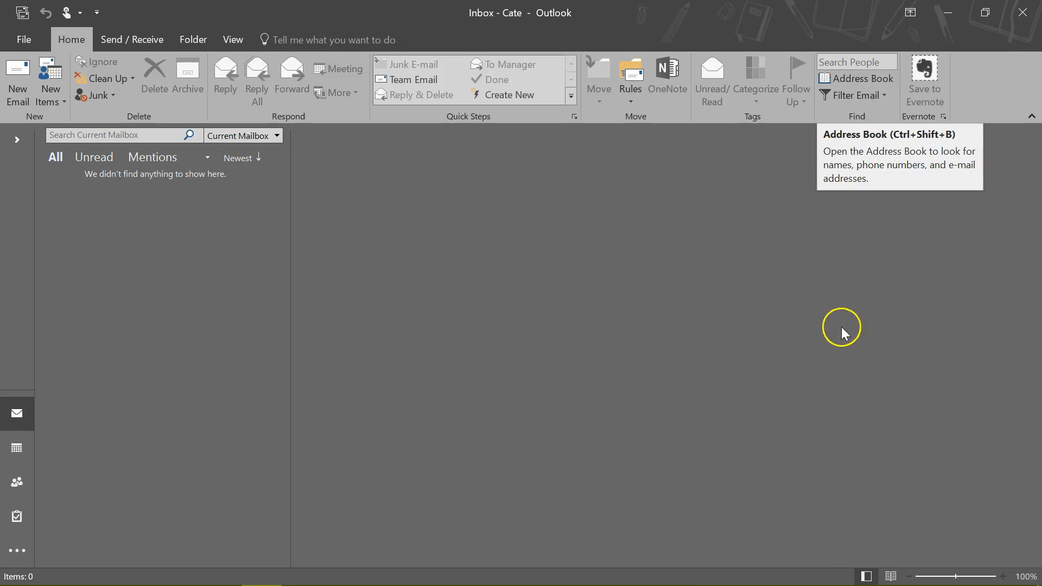
pyautogui.moveTo(780, 284)
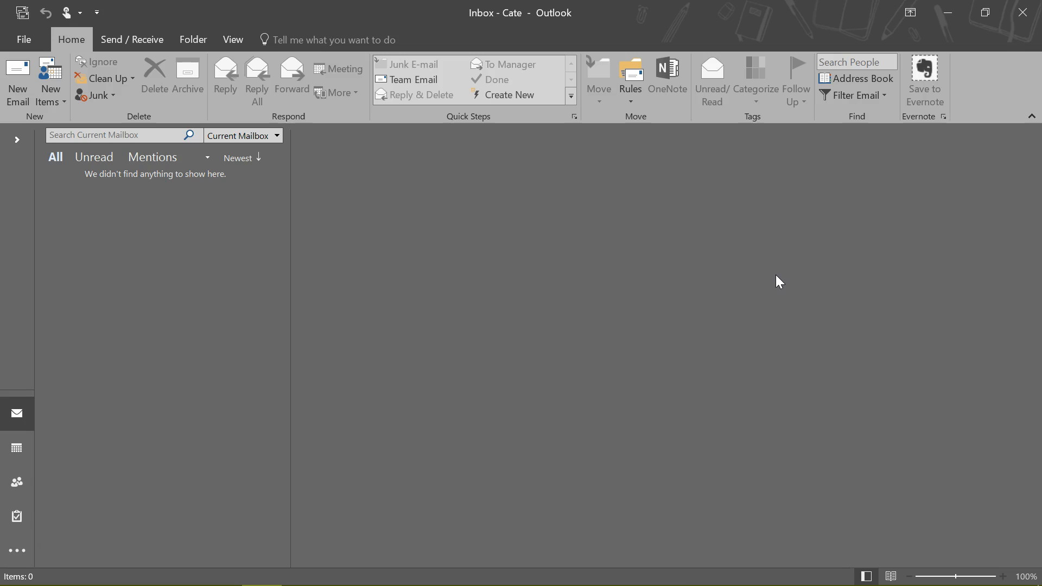
pyautogui.click(810, 337)
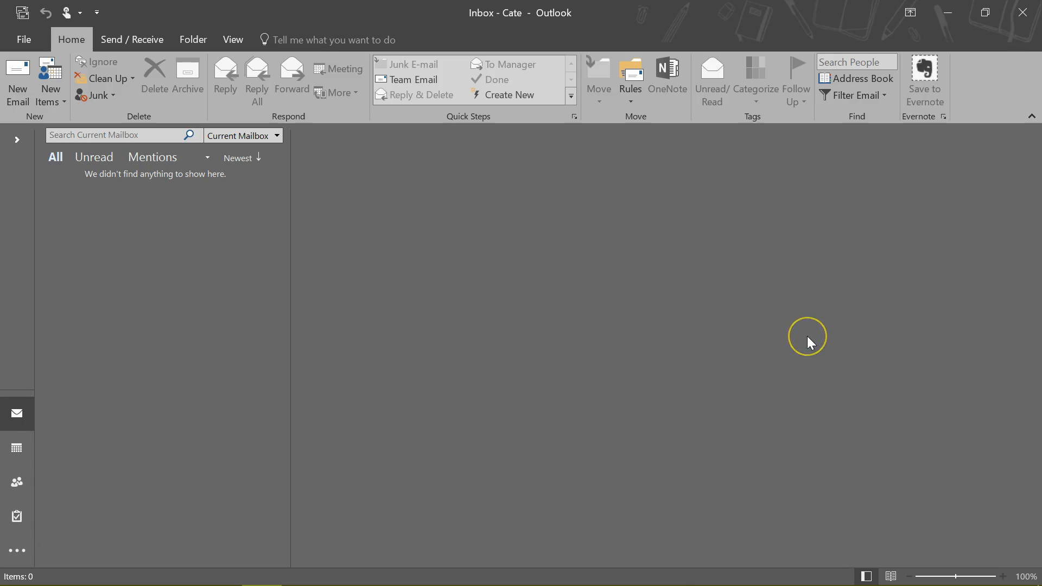
pyautogui.moveTo(810, 342)
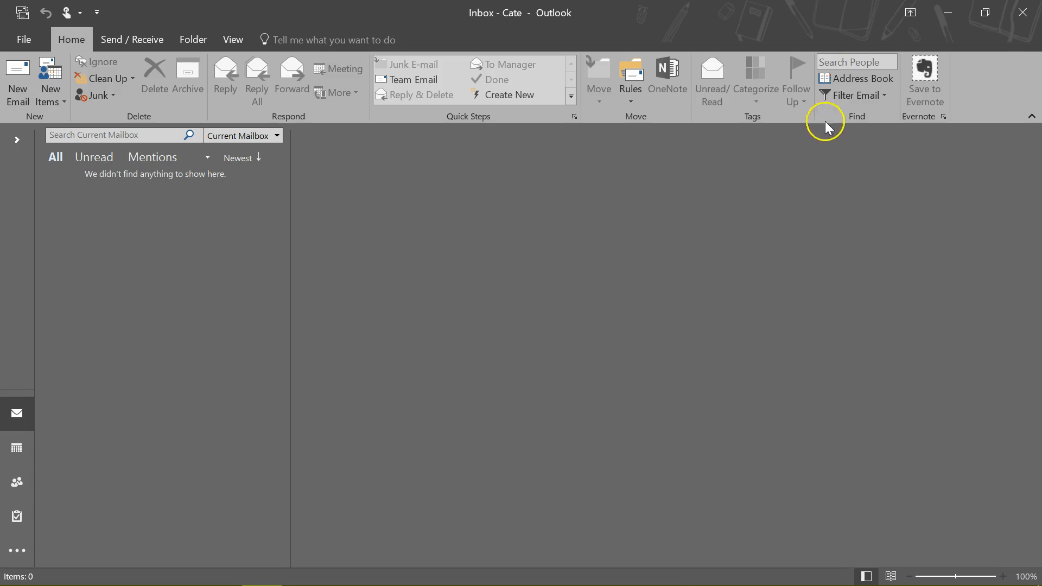
pyautogui.moveTo(856, 78)
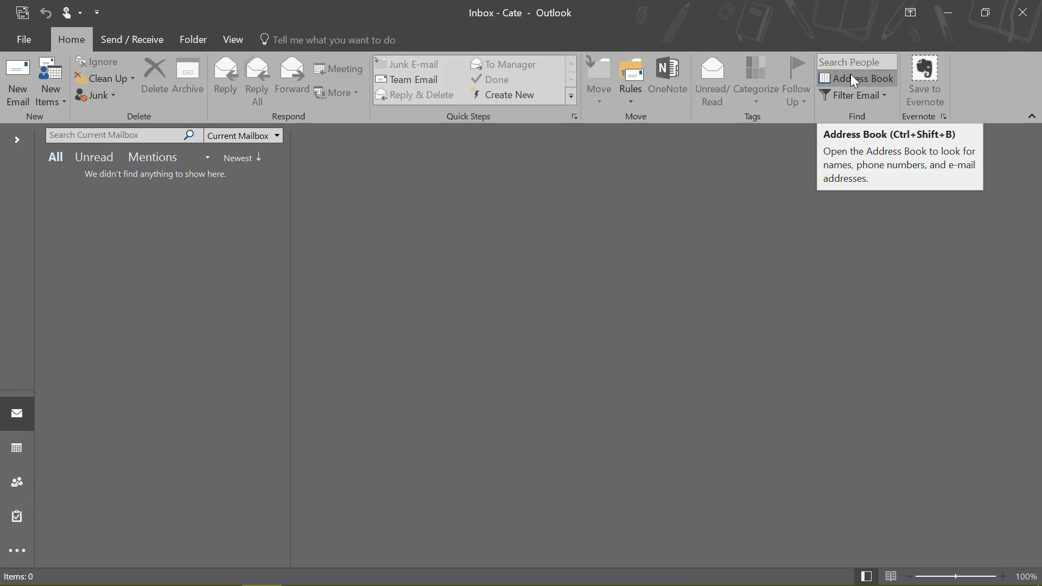
pyautogui.moveTo(677, 372)
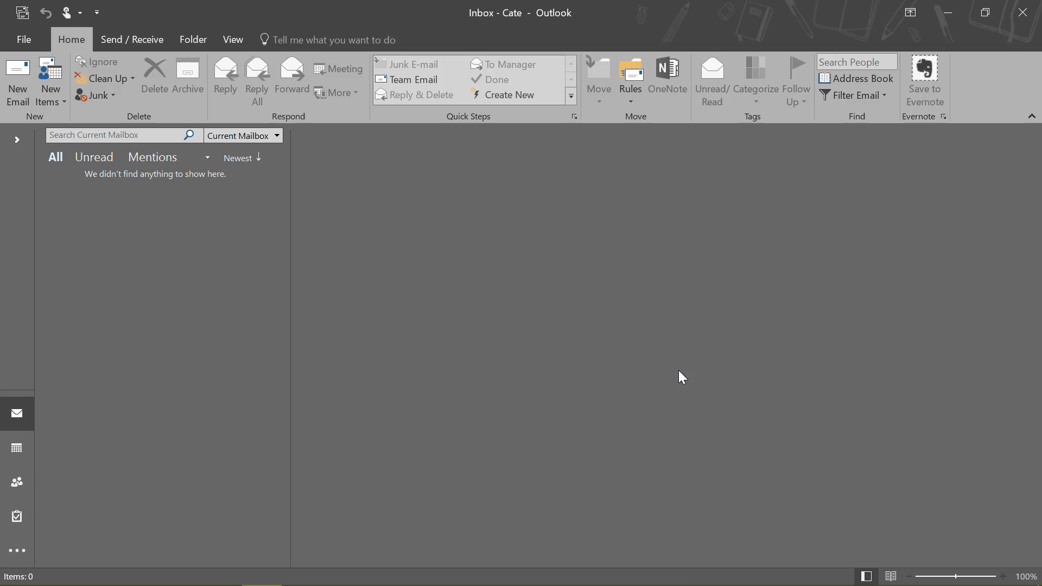
pyautogui.click(681, 373)
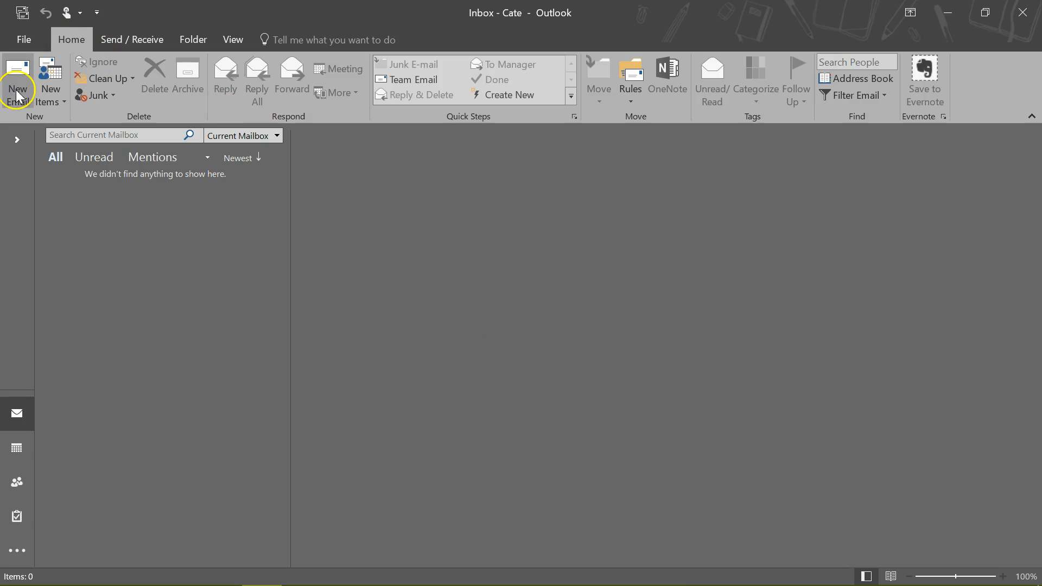
# Start a new blank message and begin the recipient with 'h' to trigger address suggestions.
pyautogui.click(17, 79)
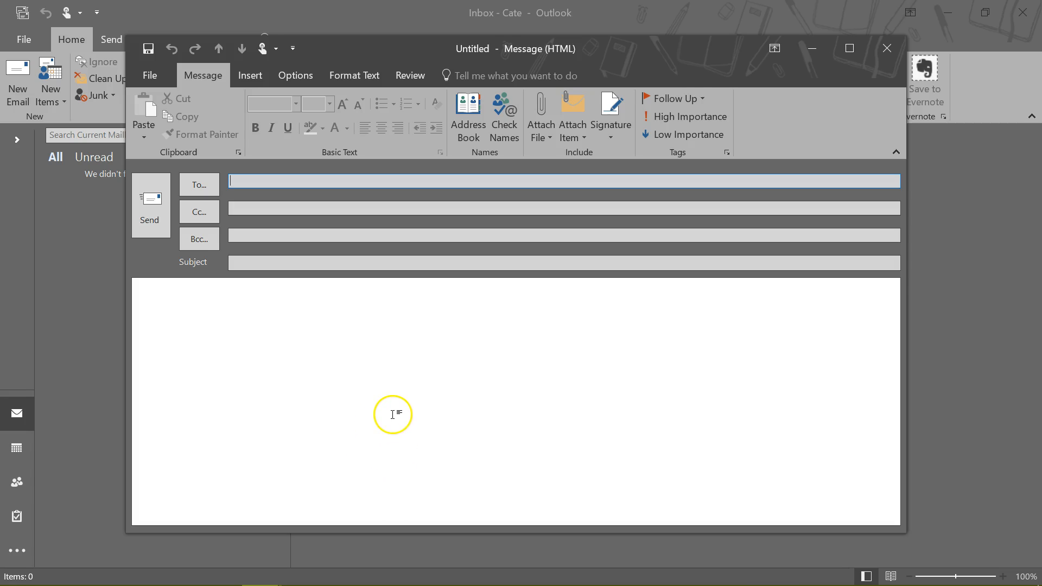
pyautogui.moveTo(399, 416)
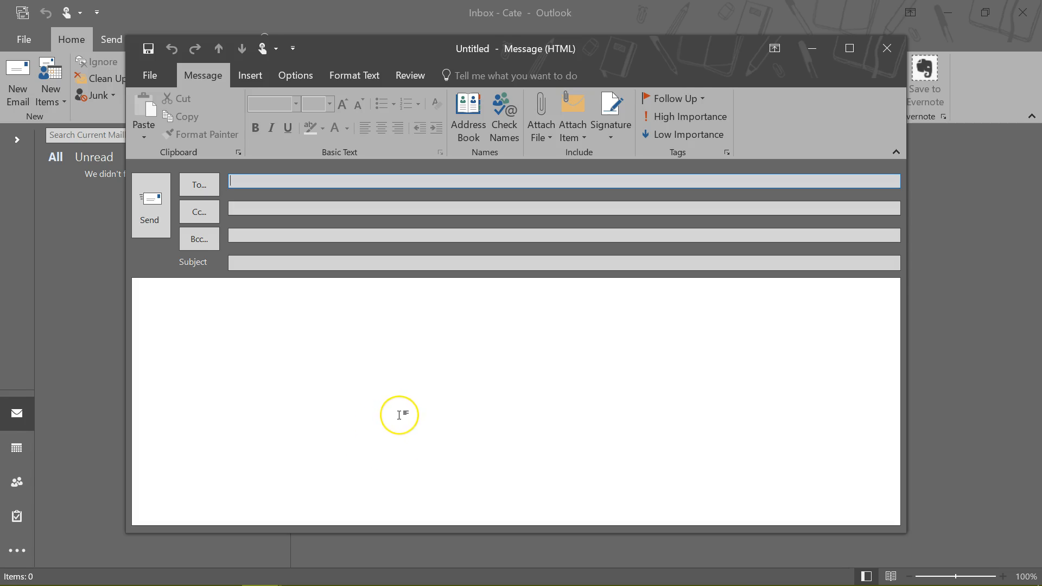
pyautogui.moveTo(399, 417)
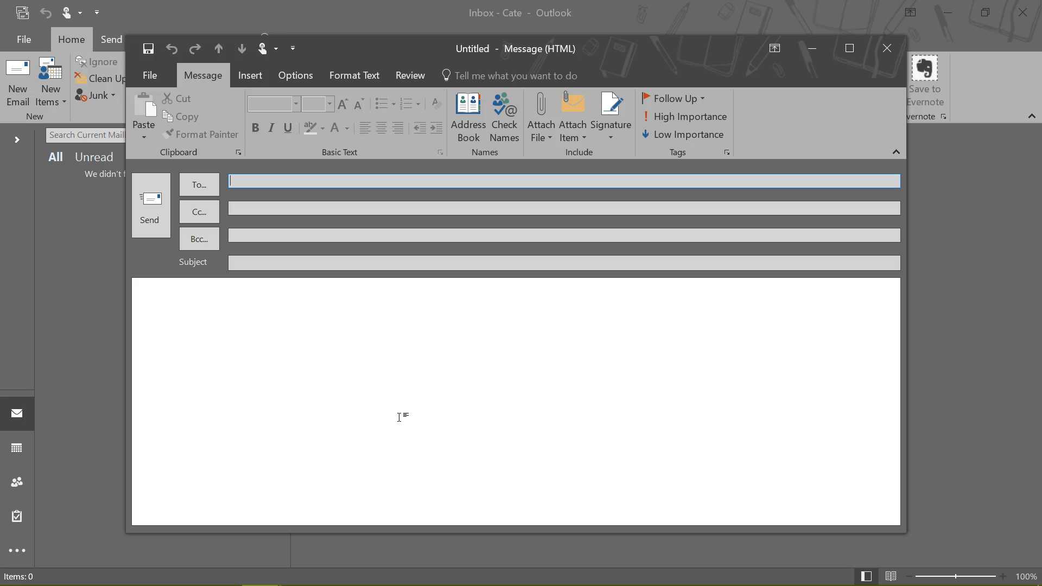
pyautogui.moveTo(406, 417)
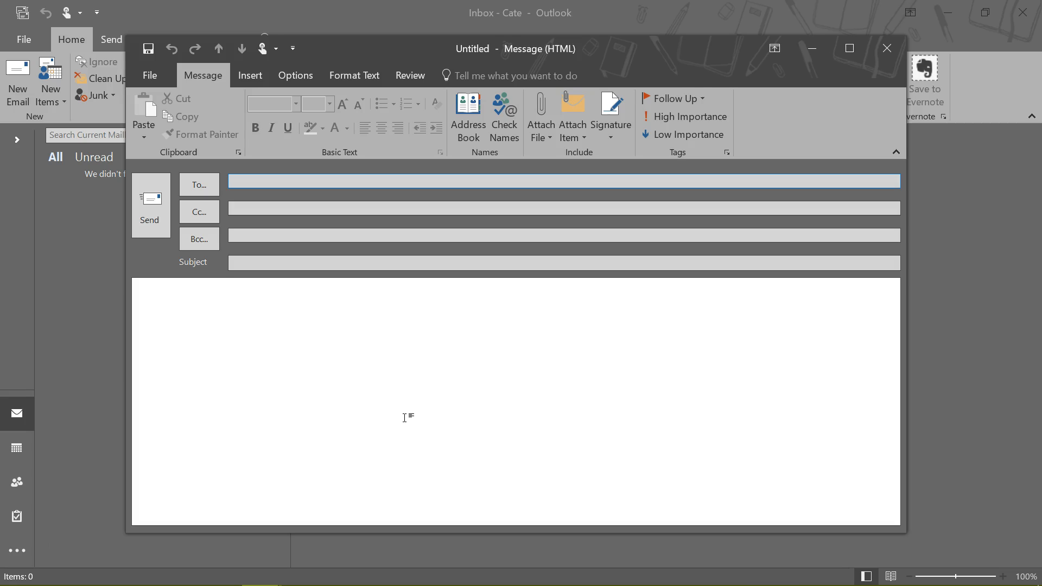
pyautogui.moveTo(417, 424)
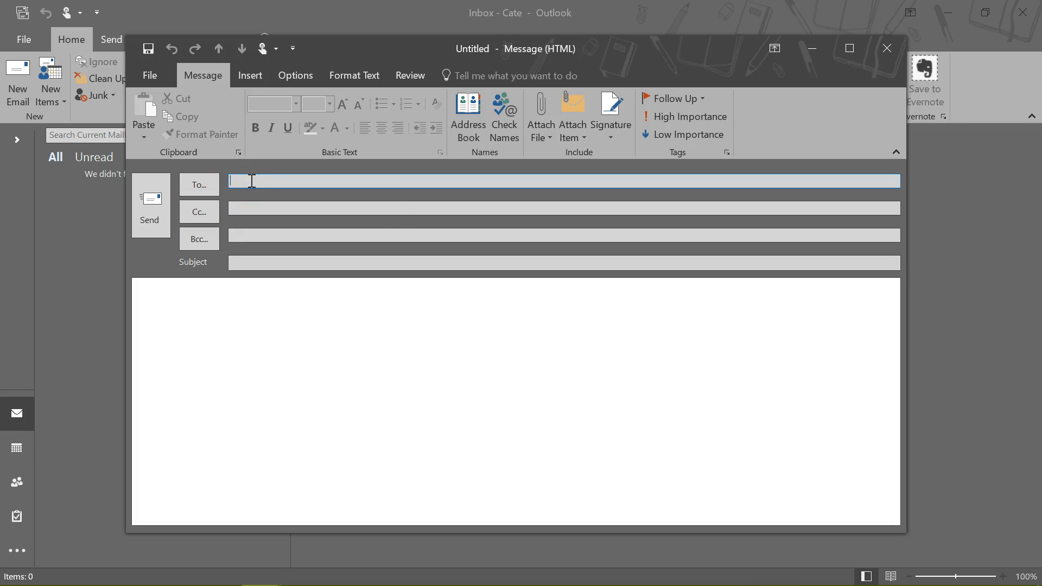
pyautogui.write('h')
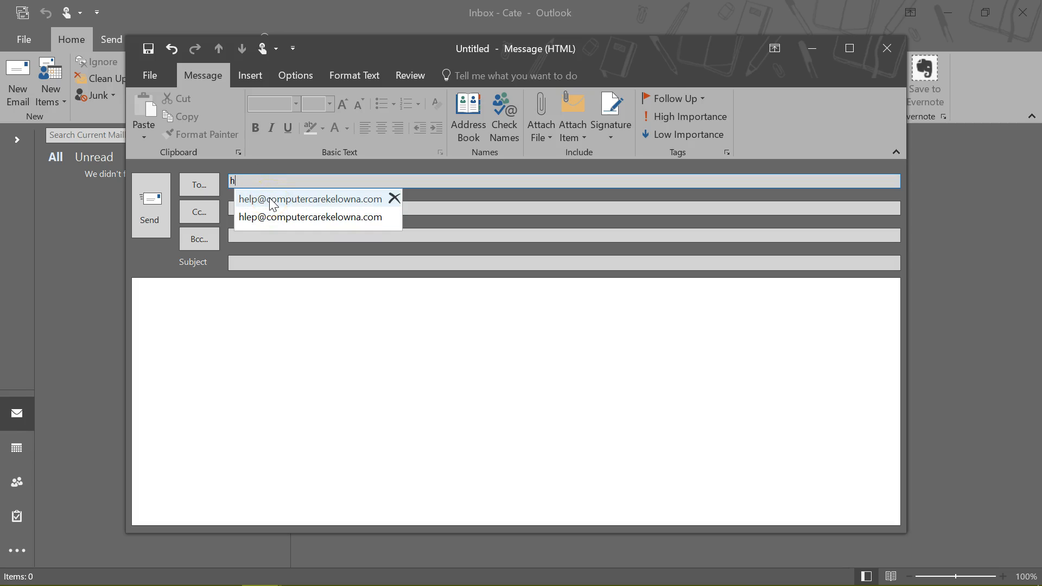
pyautogui.moveTo(312, 217)
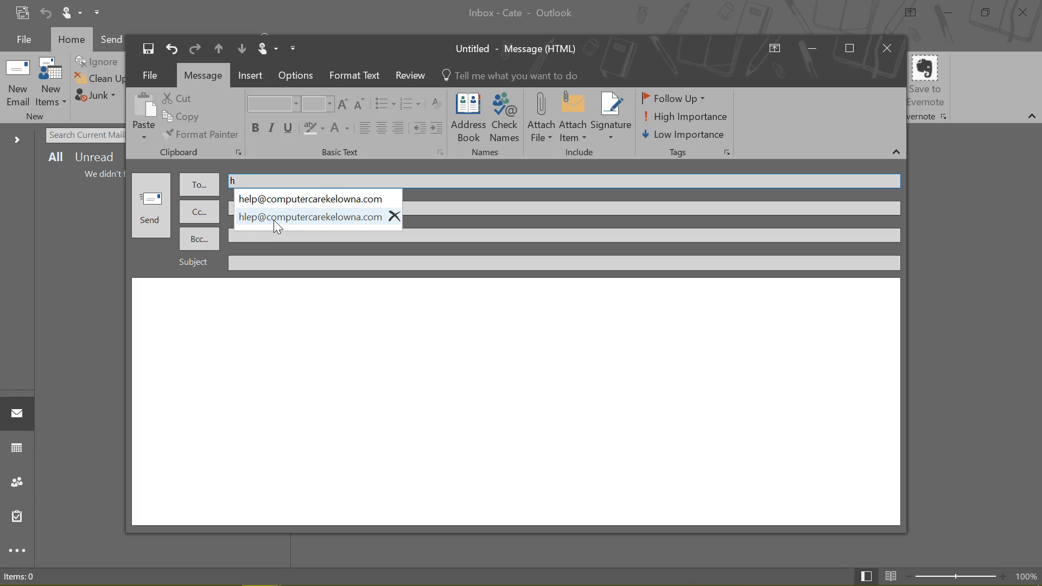
pyautogui.moveTo(327, 228)
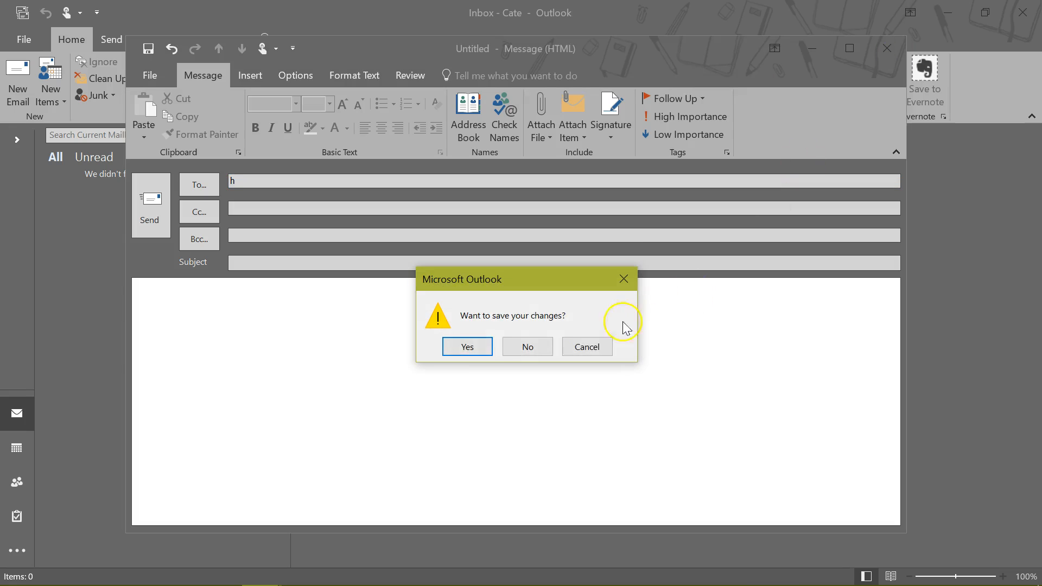
pyautogui.click(525, 347)
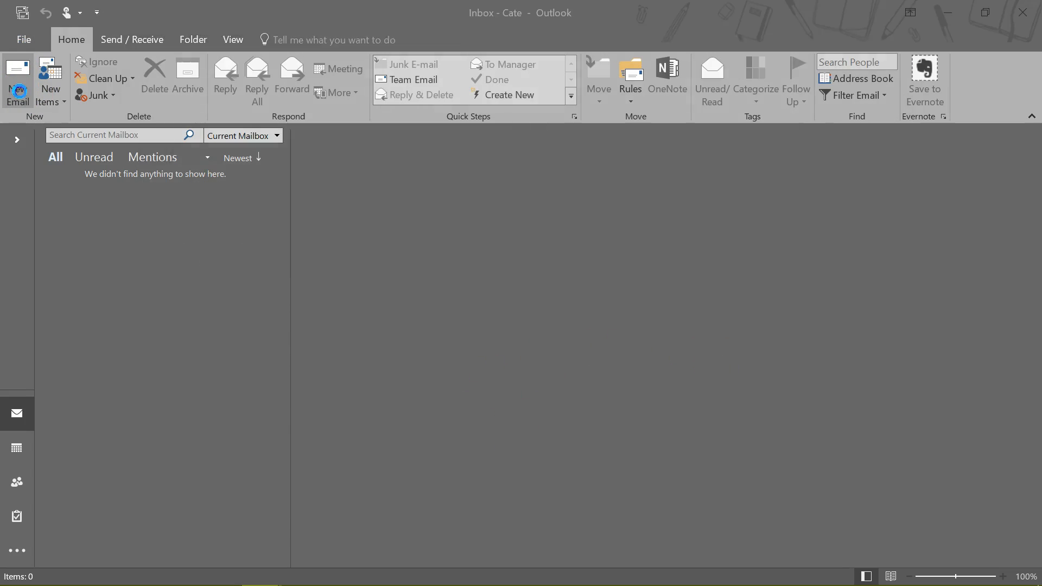
pyautogui.click(17, 79)
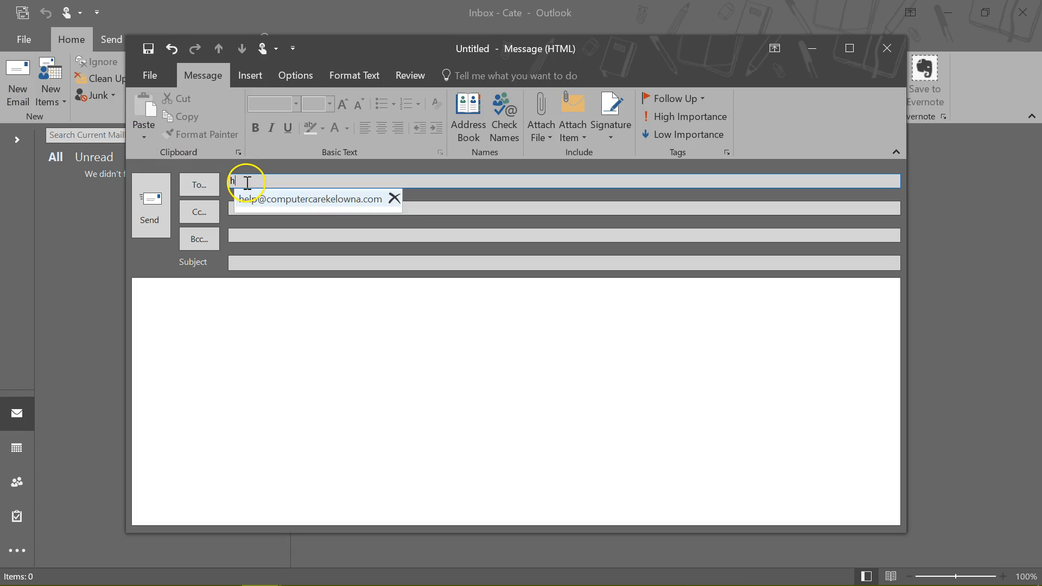
pyautogui.click(312, 199)
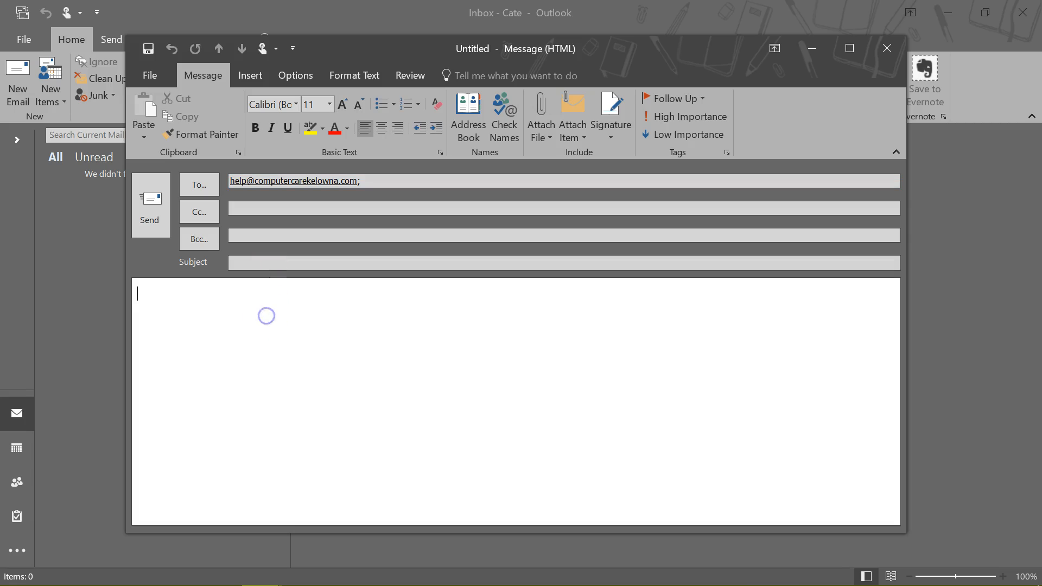
# Send the body 'dhfgdgjhhgd' to that address anyway despite the missing subject.
pyautogui.write('dhfgdgjhhgd')
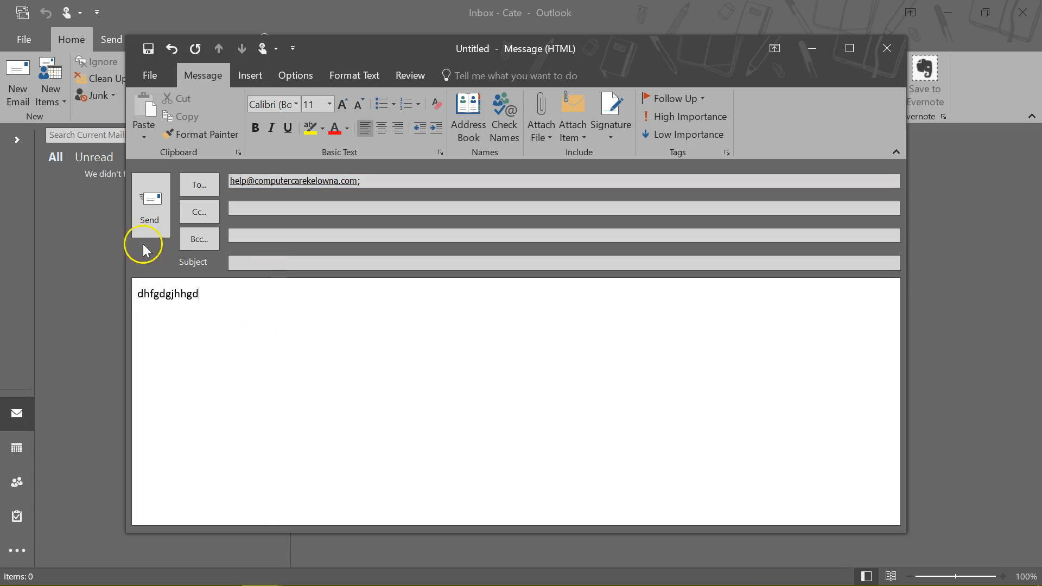
pyautogui.click(148, 205)
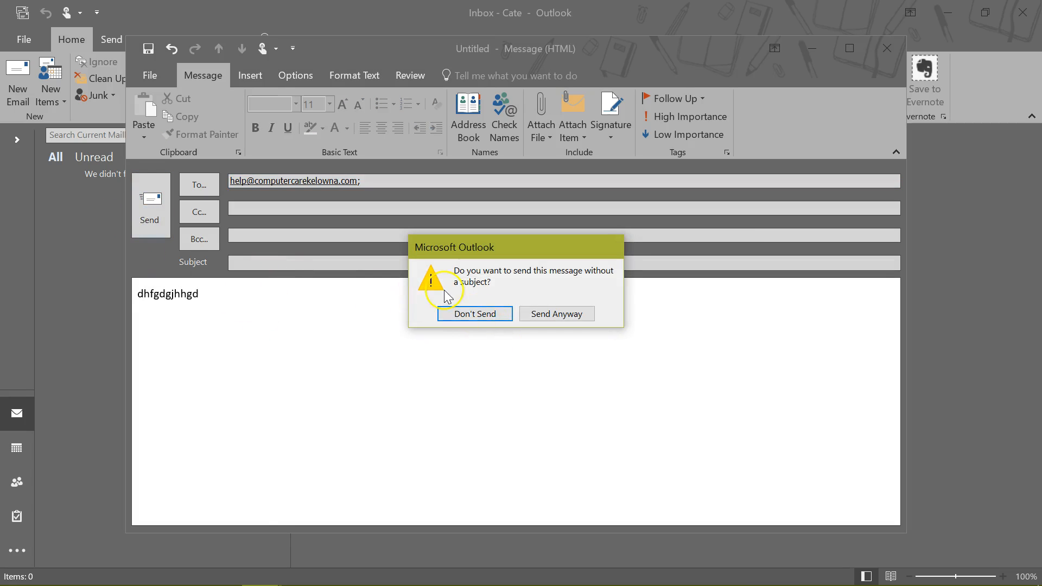
pyautogui.click(556, 313)
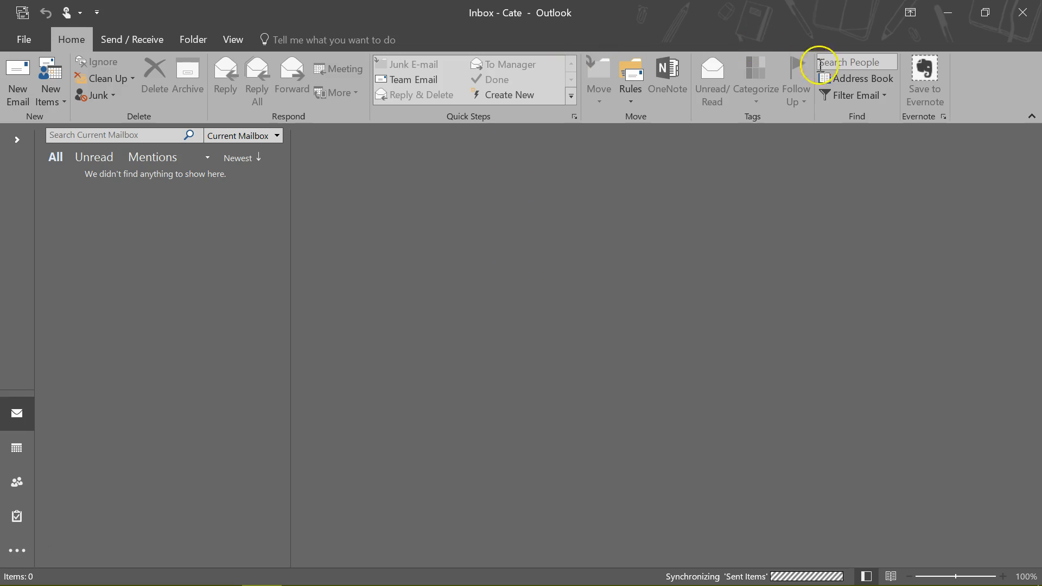
pyautogui.moveTo(865, 79)
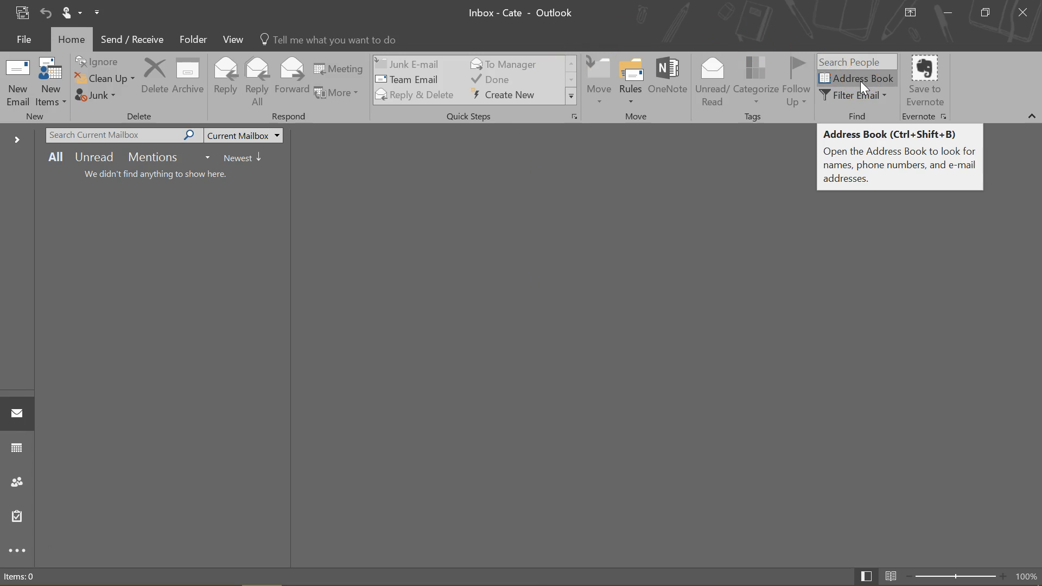
pyautogui.moveTo(862, 84)
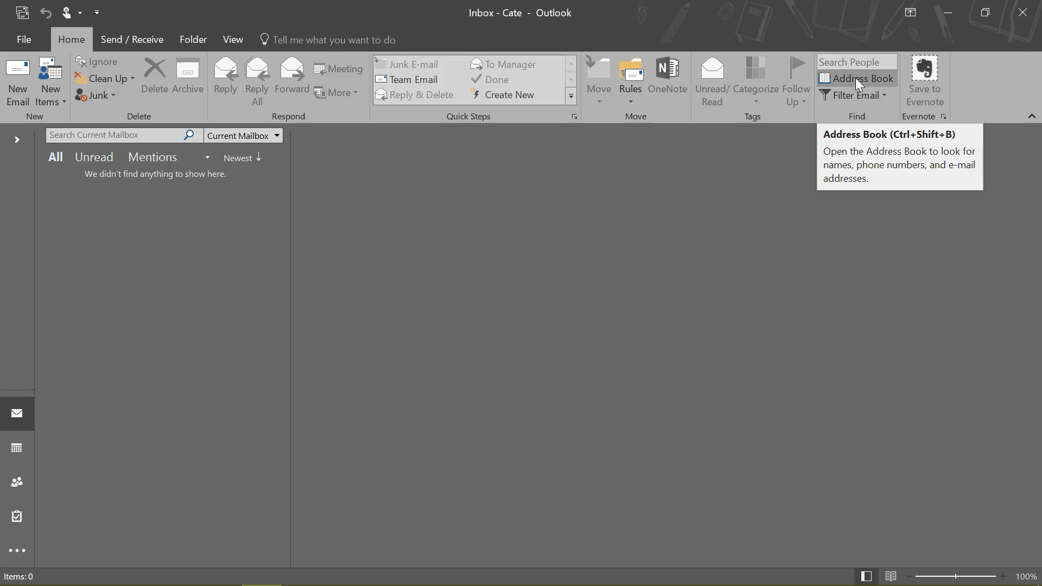
pyautogui.moveTo(630, 331)
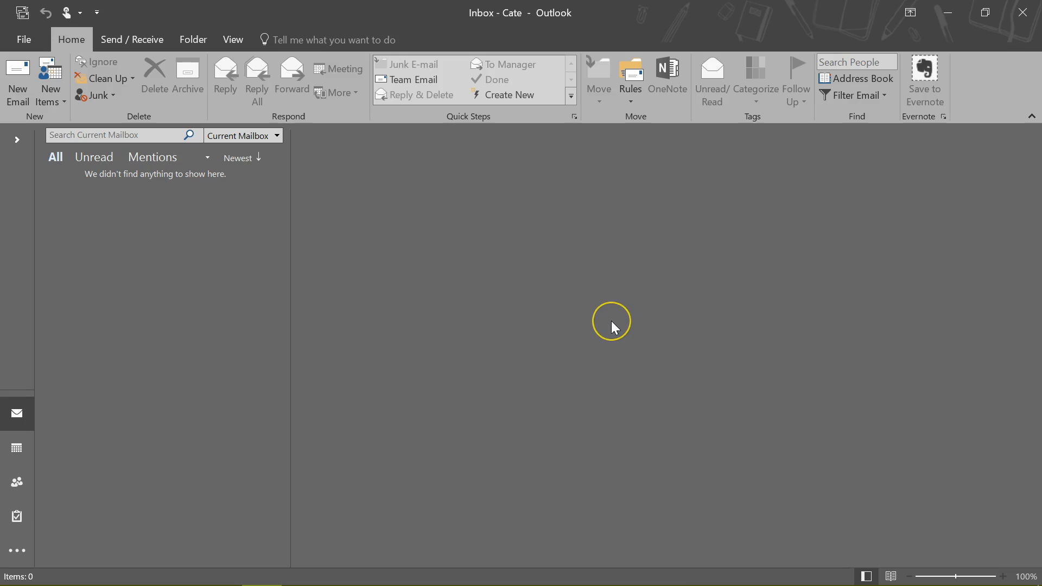
pyautogui.moveTo(612, 326)
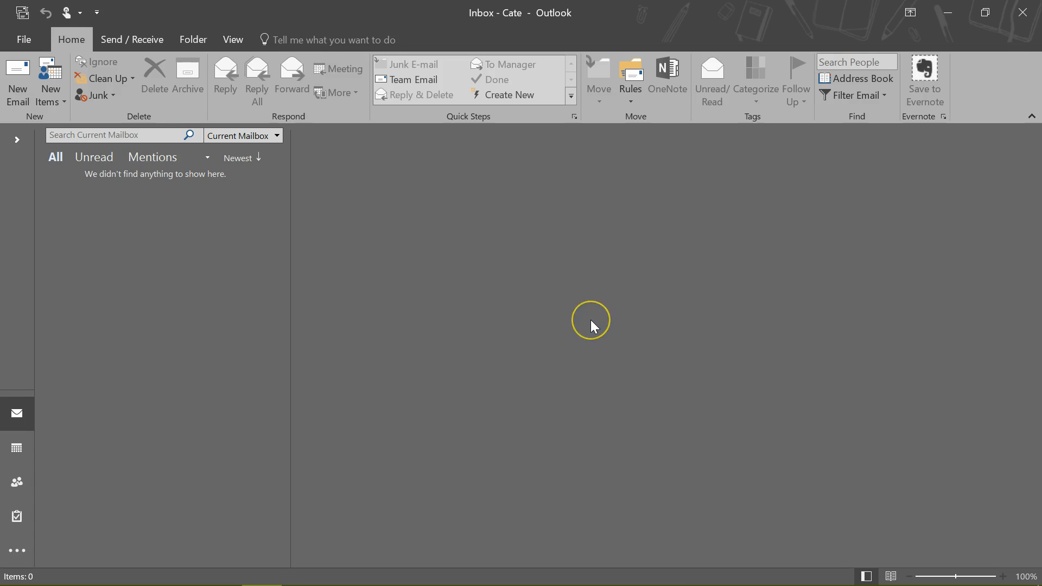
pyautogui.moveTo(1023, 31)
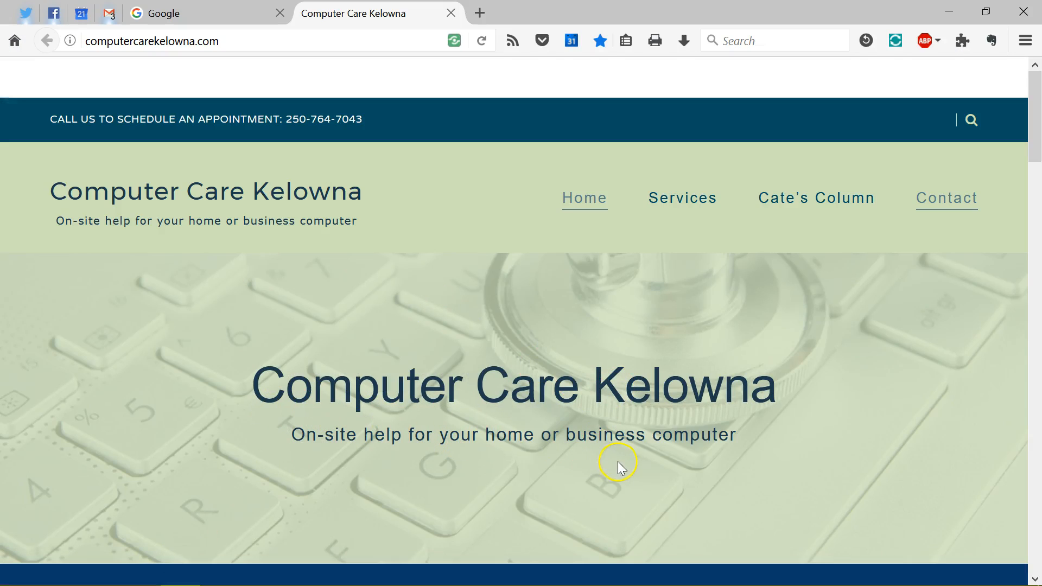
pyautogui.moveTo(611, 462)
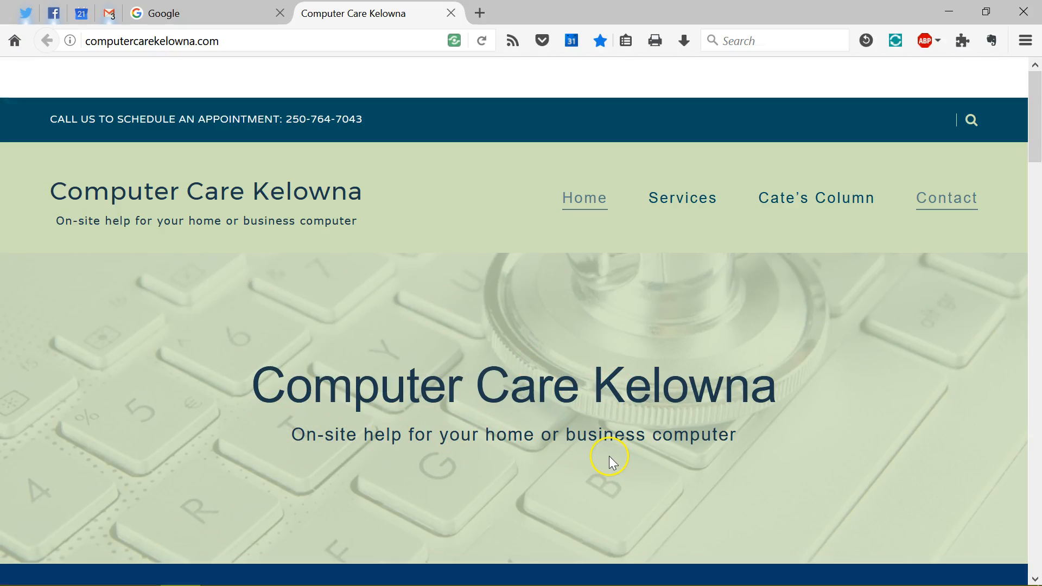
pyautogui.moveTo(606, 462)
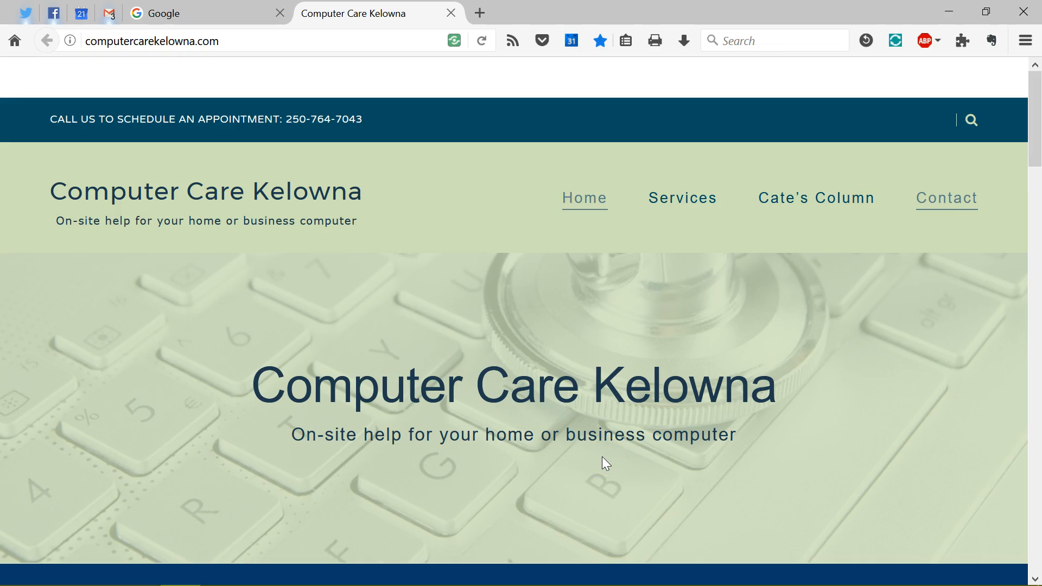
pyautogui.moveTo(600, 459)
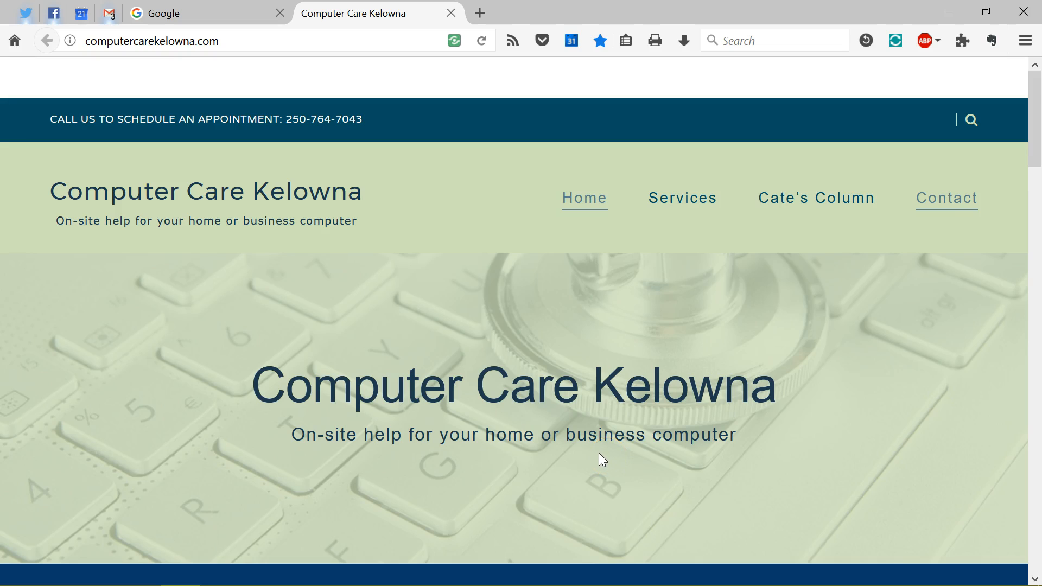